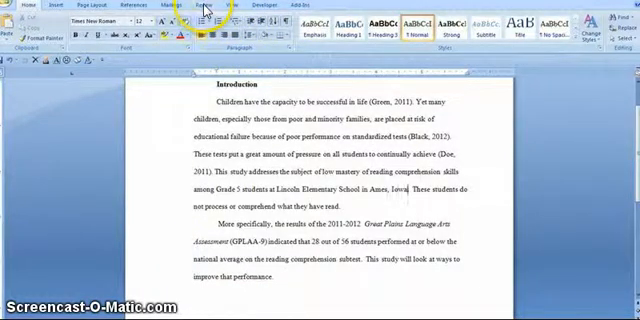
- Switch to the Review ribbon to reach the reviewing and Compare features
click(211, 7)
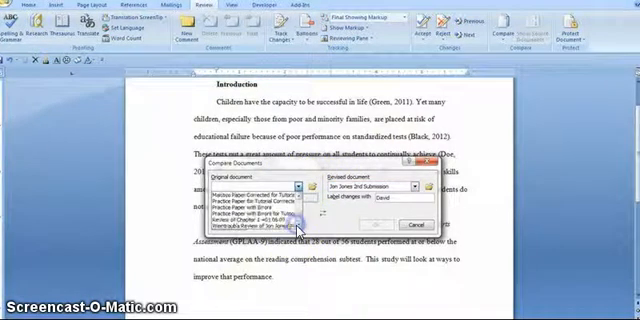
- Pick the reviewed paper as the Original document in Compare Documents
click(235, 226)
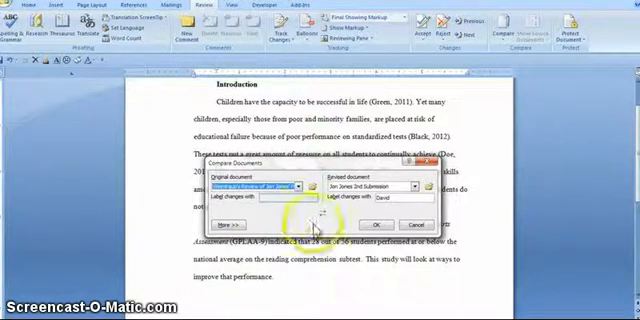